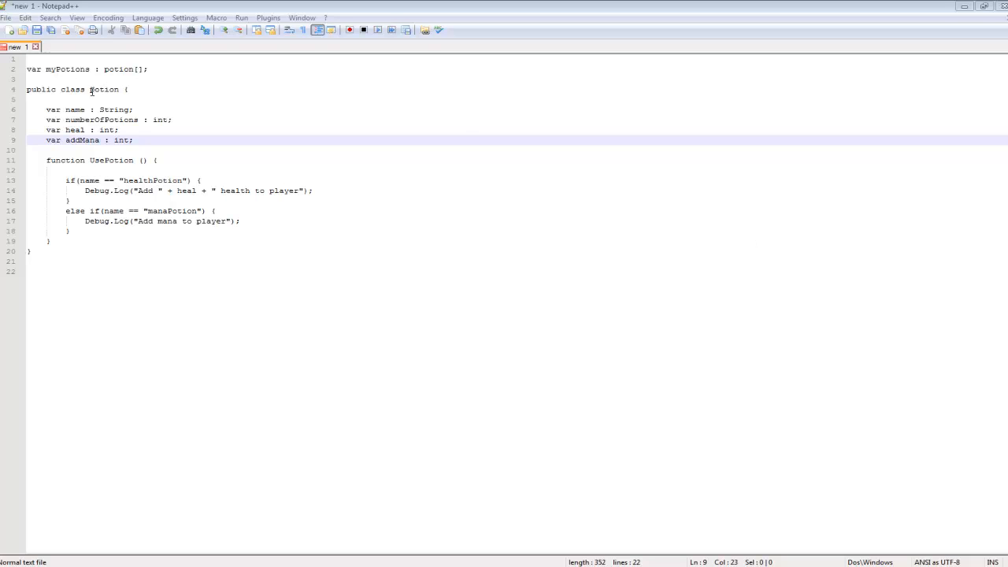
{"action": "mouse_move", "coordinate": [73, 119]}
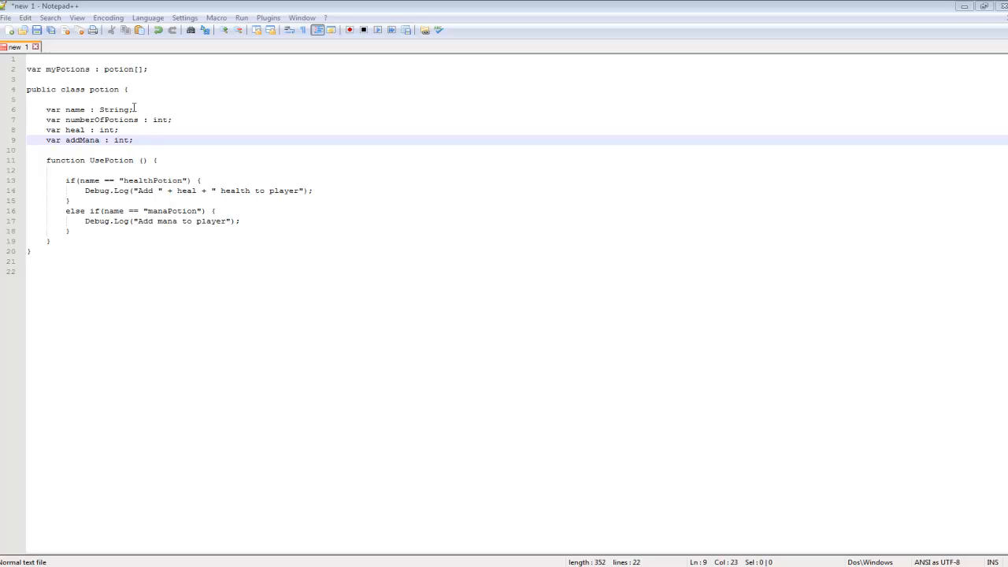
{"action": "mouse_move", "coordinate": [137, 130]}
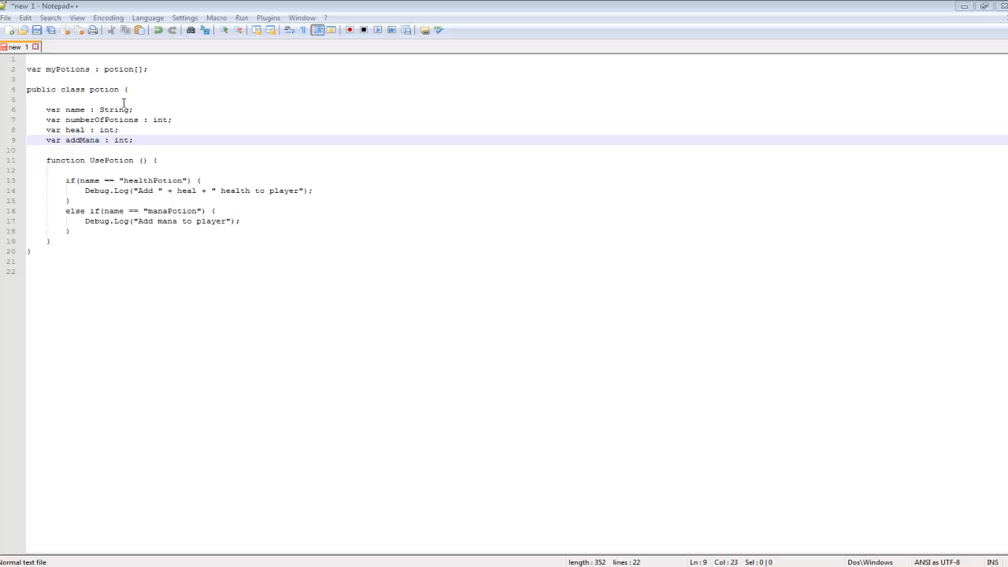
{"action": "mouse_move", "coordinate": [178, 380]}
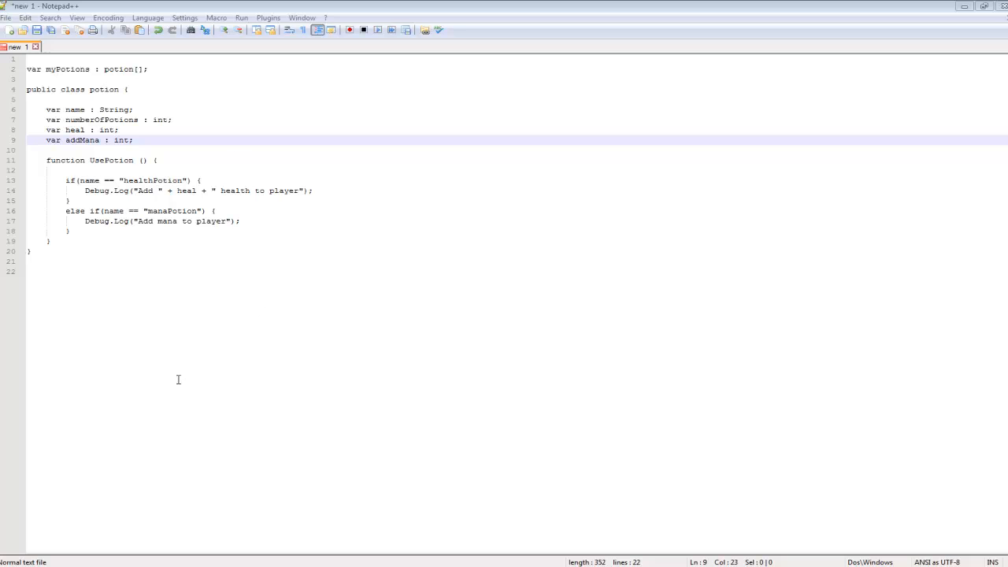
{"action": "mouse_move", "coordinate": [160, 175]}
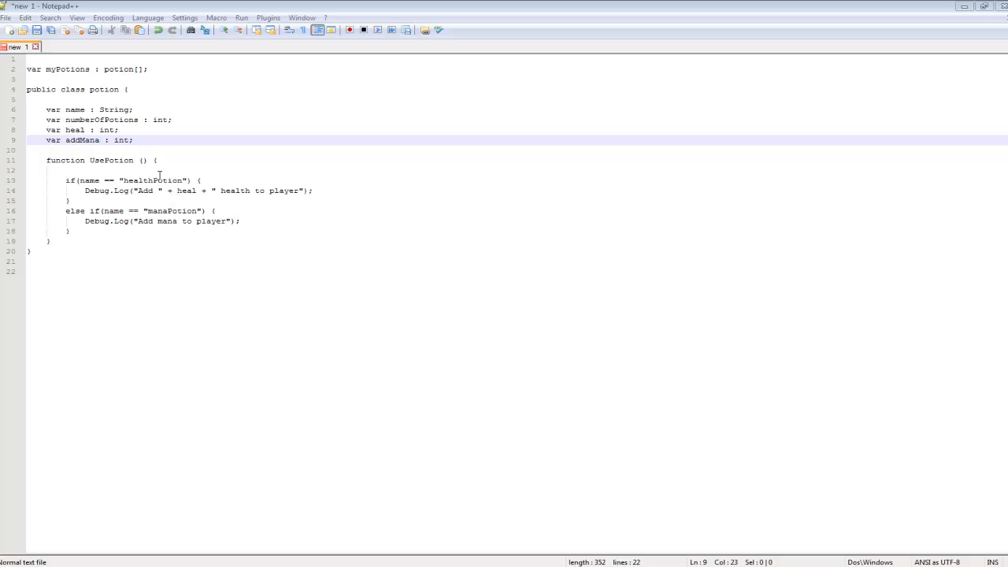
{"action": "mouse_move", "coordinate": [162, 335]}
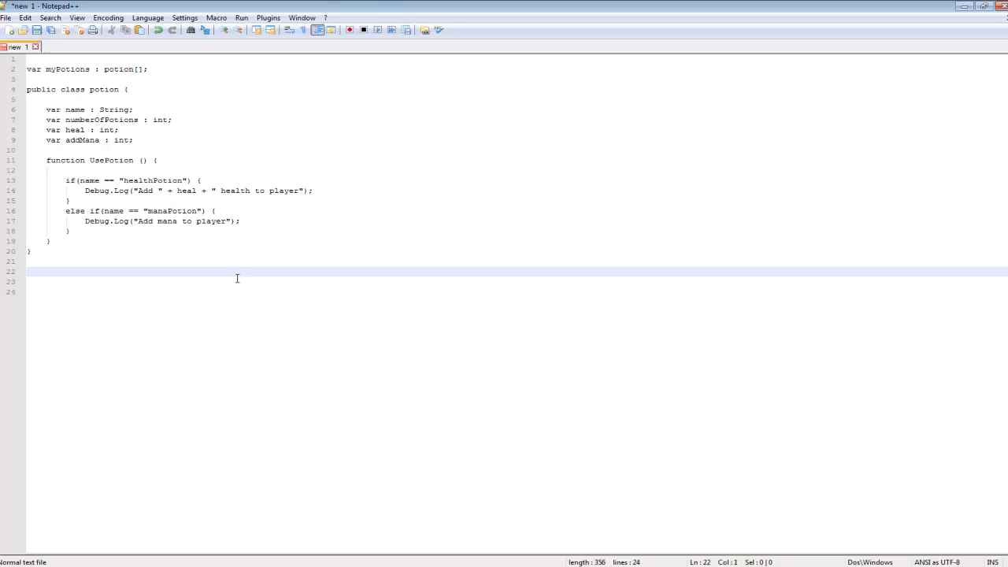
Type the enum declaration with its opening brace below the potion class
{"action": "type", "text": "enum"}
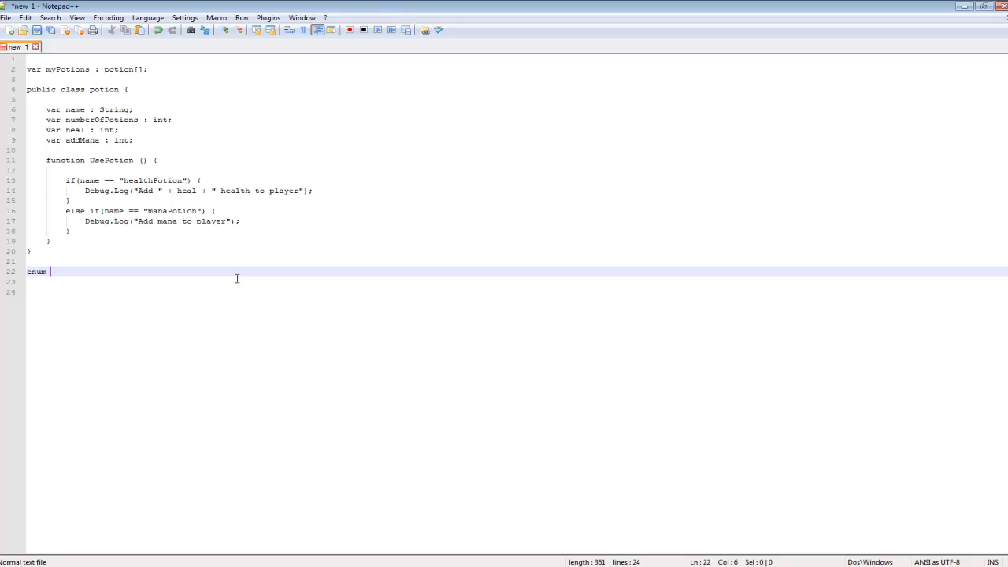
{"action": "type", "text": "namy"}
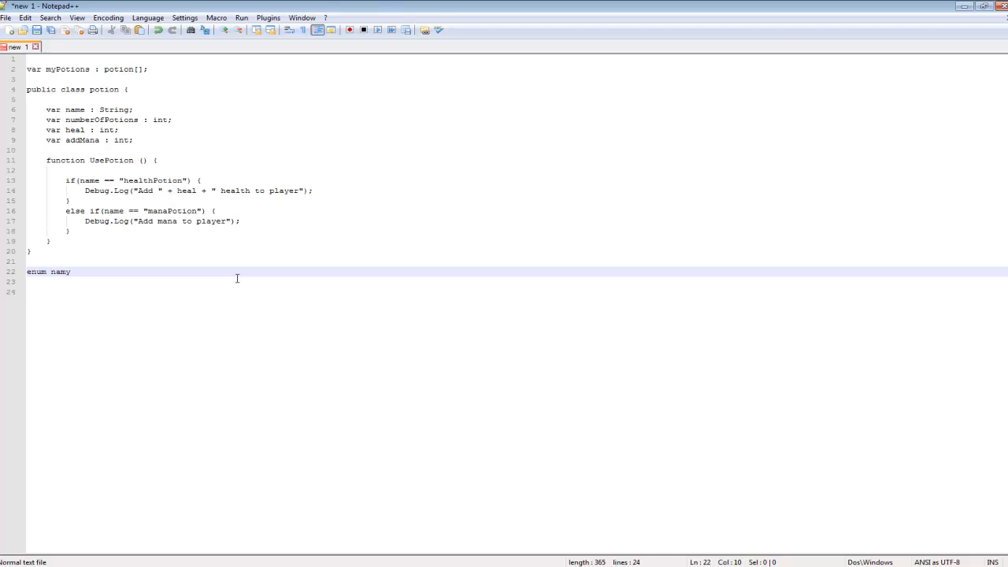
{"action": "type", "text": "eType"}
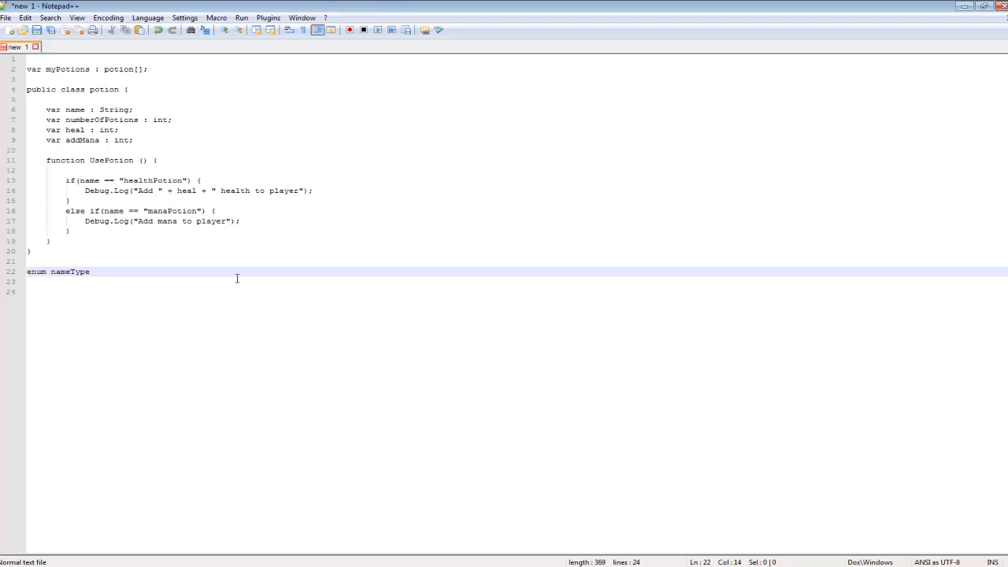
{"action": "type", "text": "()"}
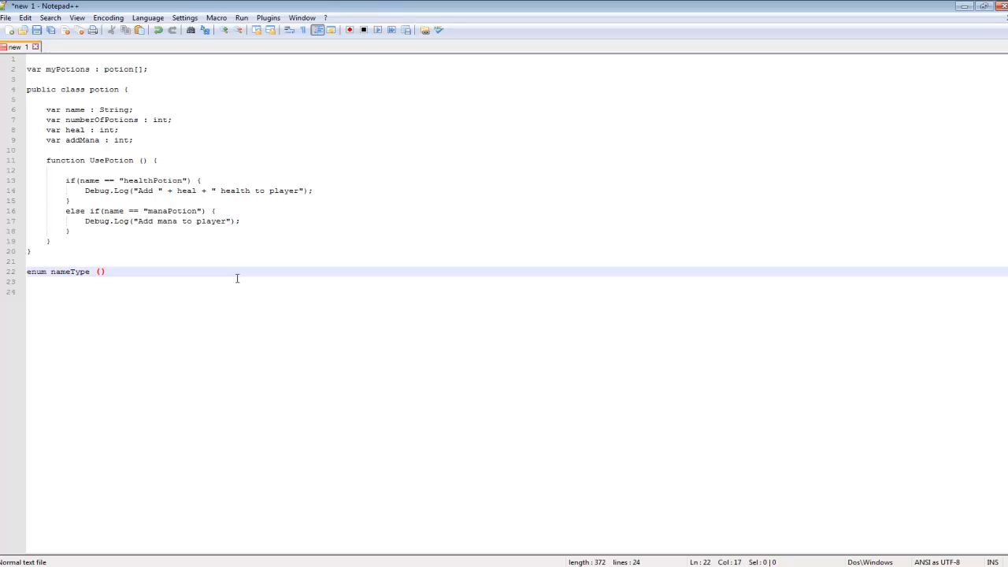
{"action": "key", "text": "BackSpace"}
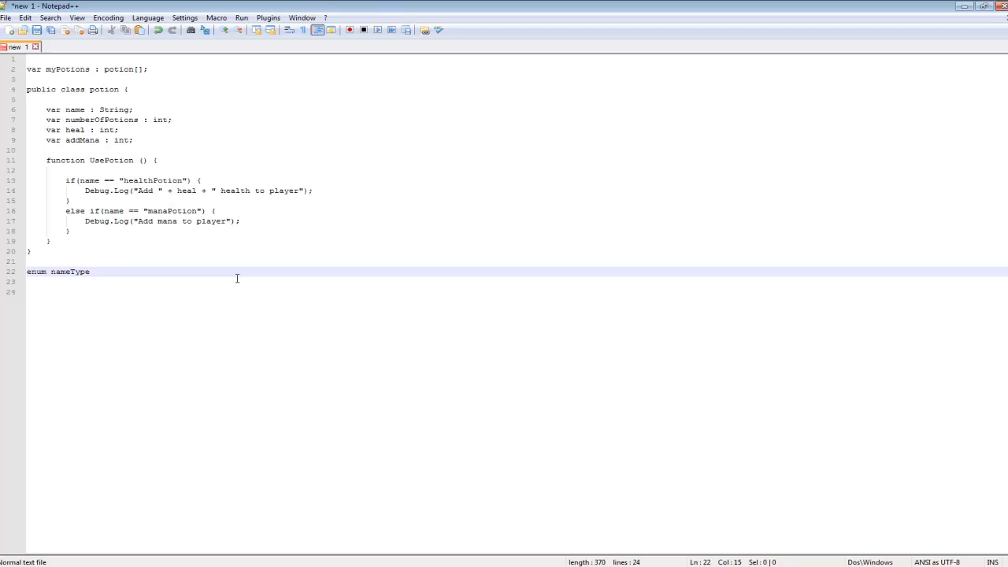
{"action": "type", "text": "{"}
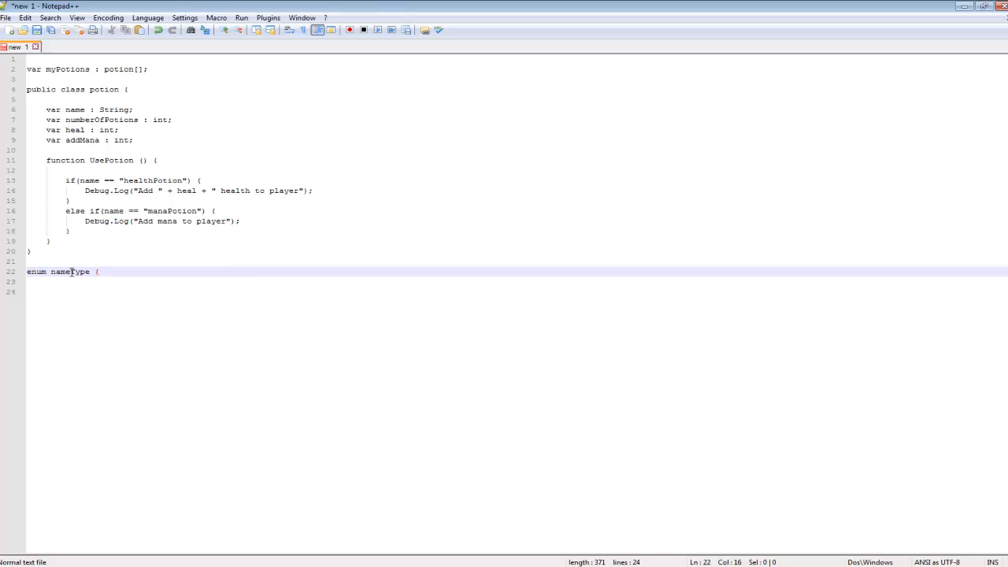
Rename the enum to potionType and list healthPotion and manaPotion as members
{"action": "double_click", "coordinate": [61, 272]}
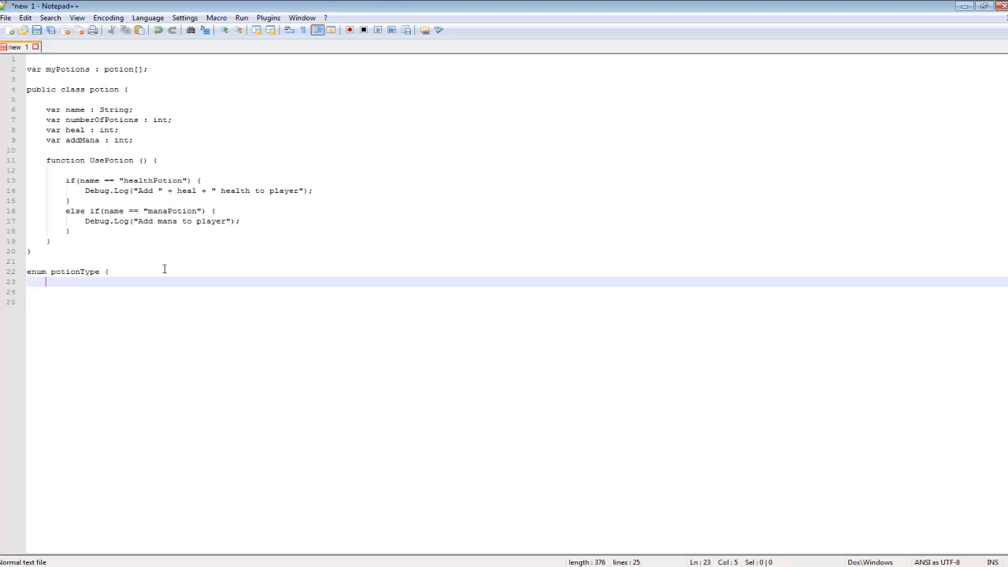
{"action": "type", "text": "health"}
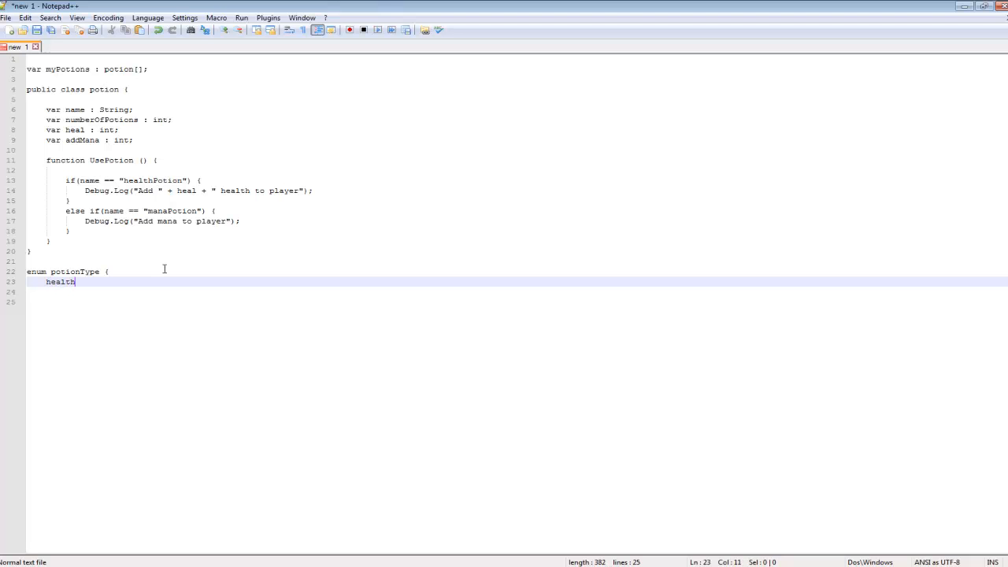
{"action": "type", "text": "Potion"}
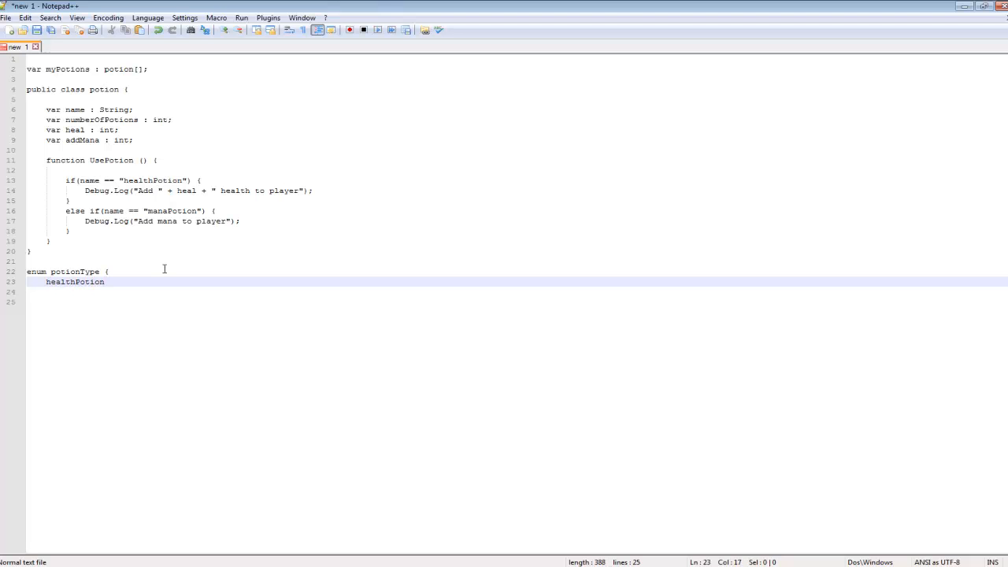
{"action": "type", "text": ","}
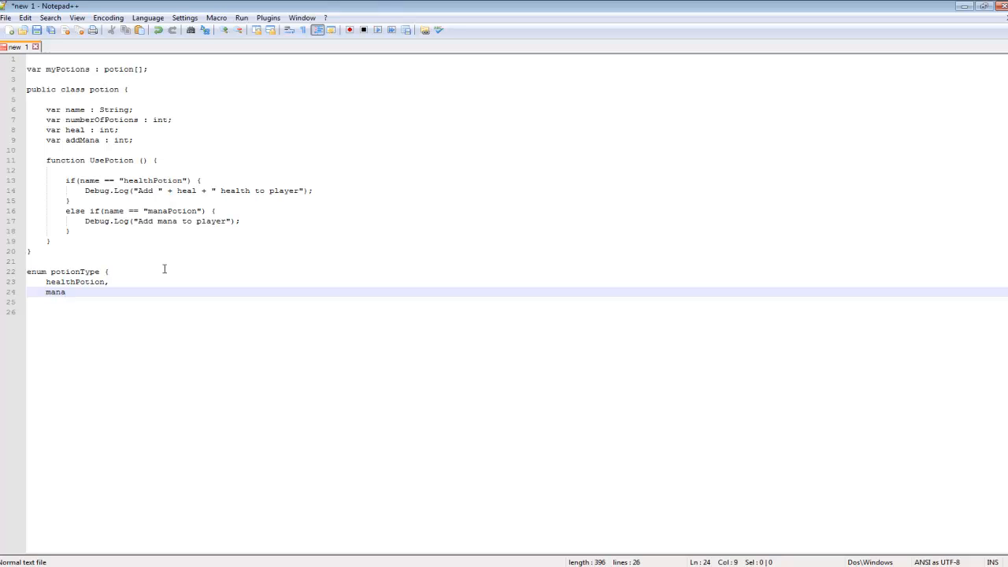
{"action": "type", "text": "Potion,"}
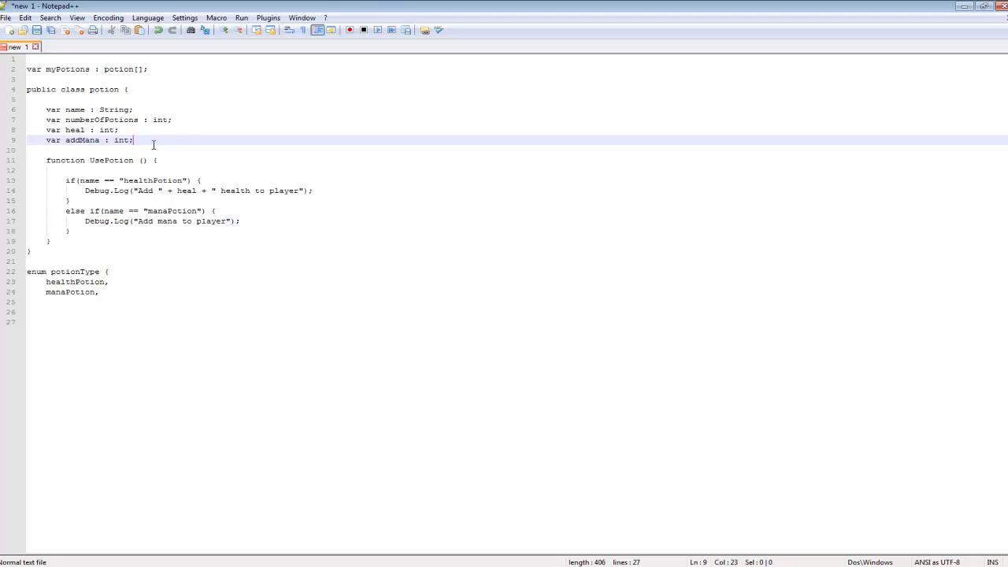
Declare a float speed variable
{"action": "type", "text": "var spe"}
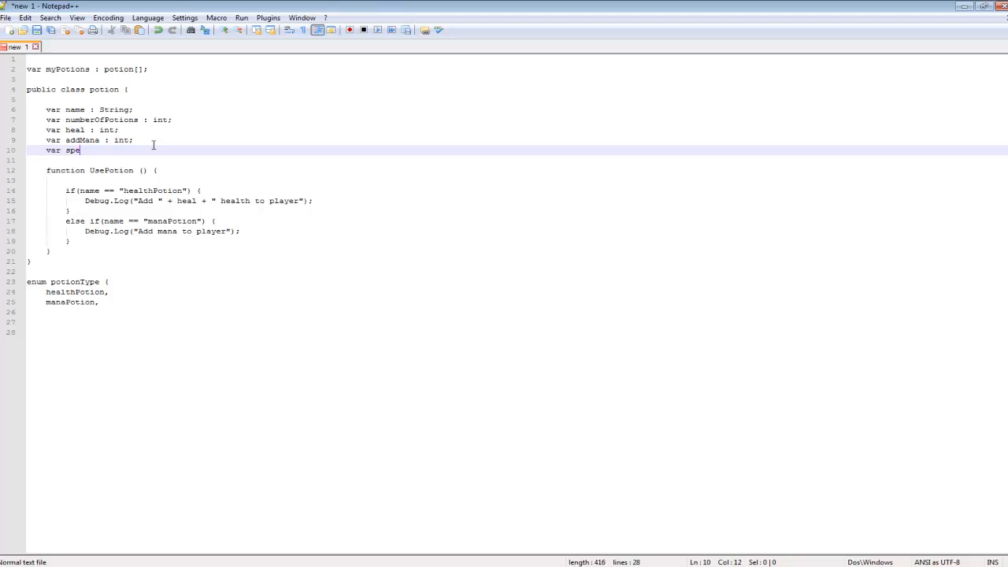
{"action": "type", "text": "ed : int"}
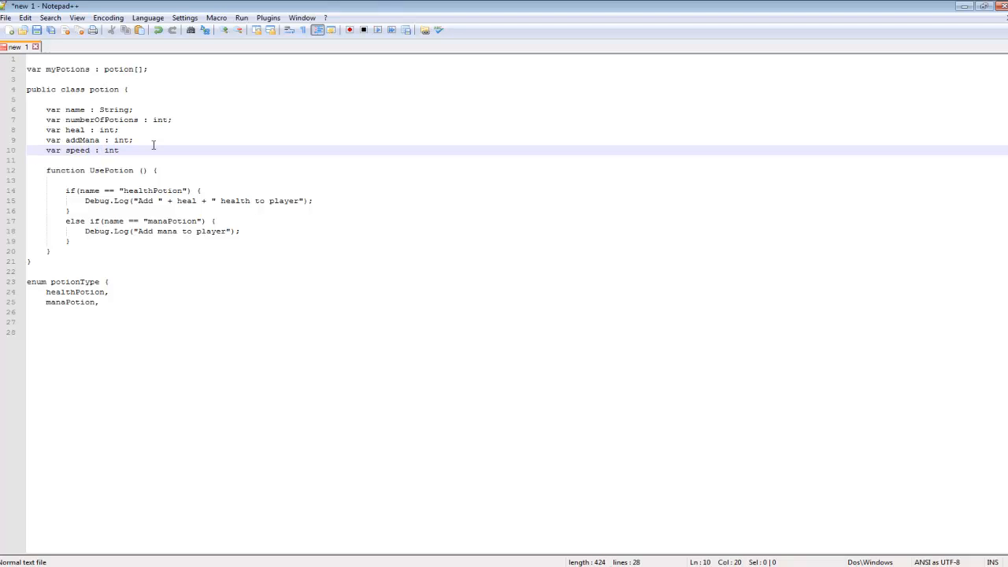
{"action": "type", "text": ";"}
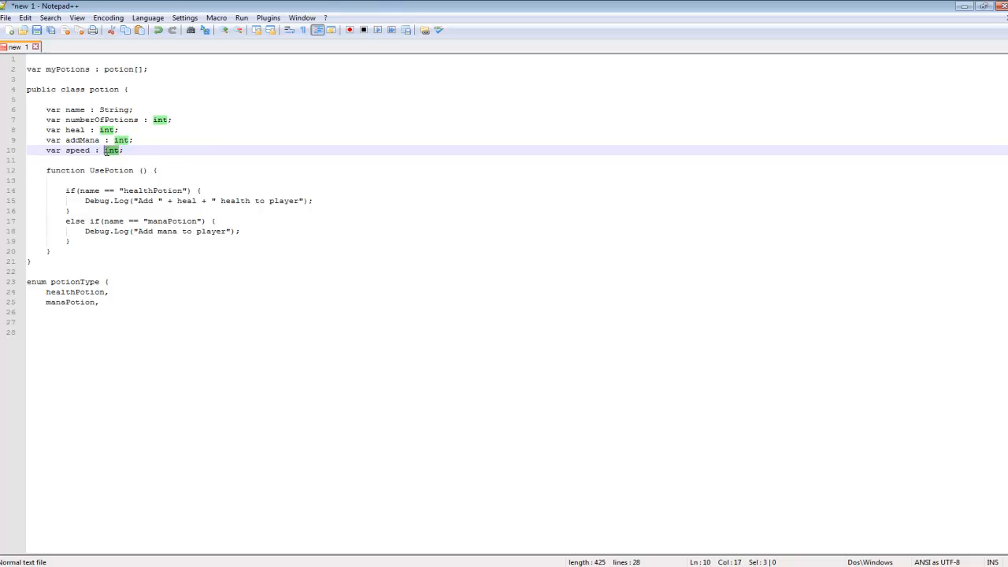
{"action": "type", "text": "float"}
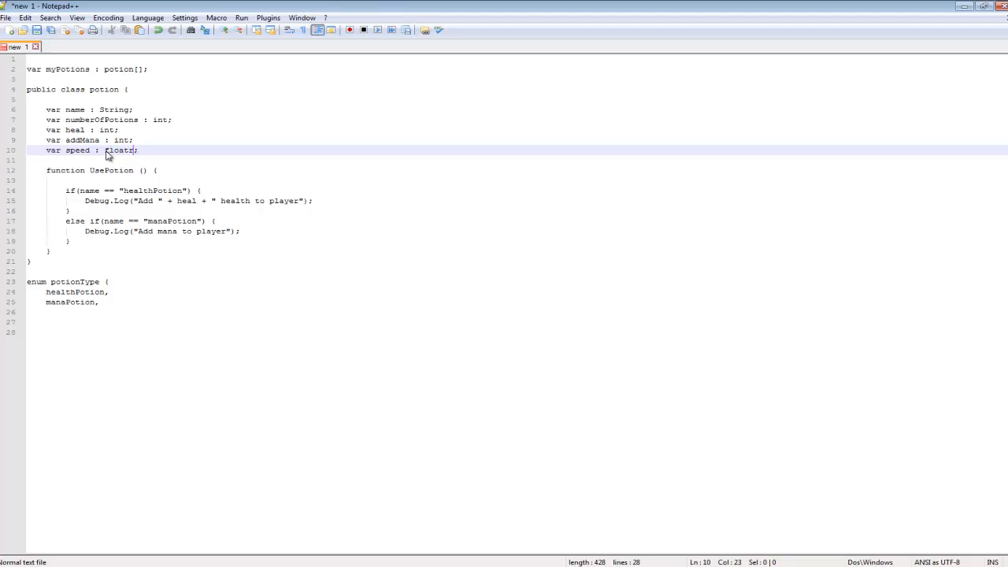
{"action": "key", "text": "Backspace"}
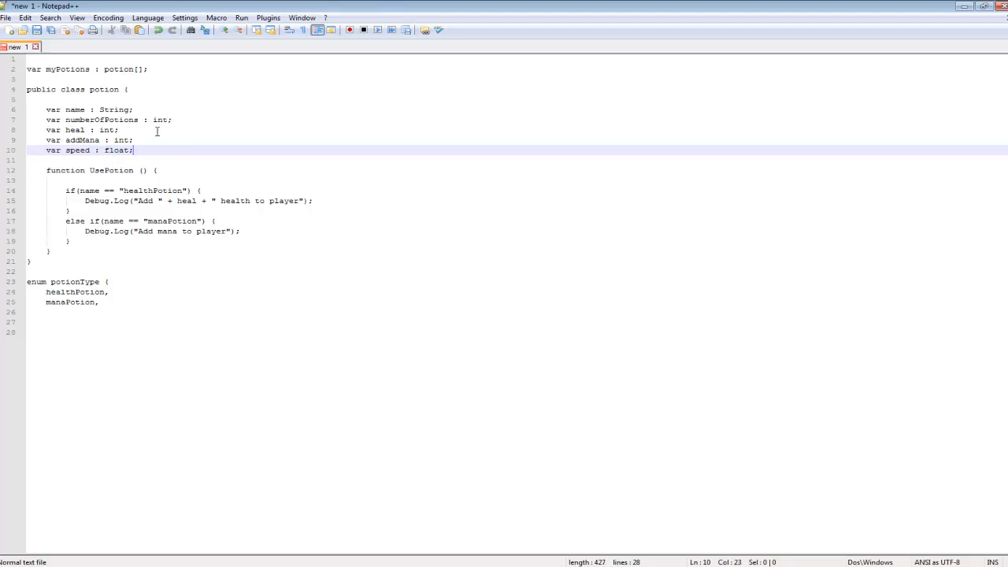
{"action": "mouse_move", "coordinate": [76, 220]}
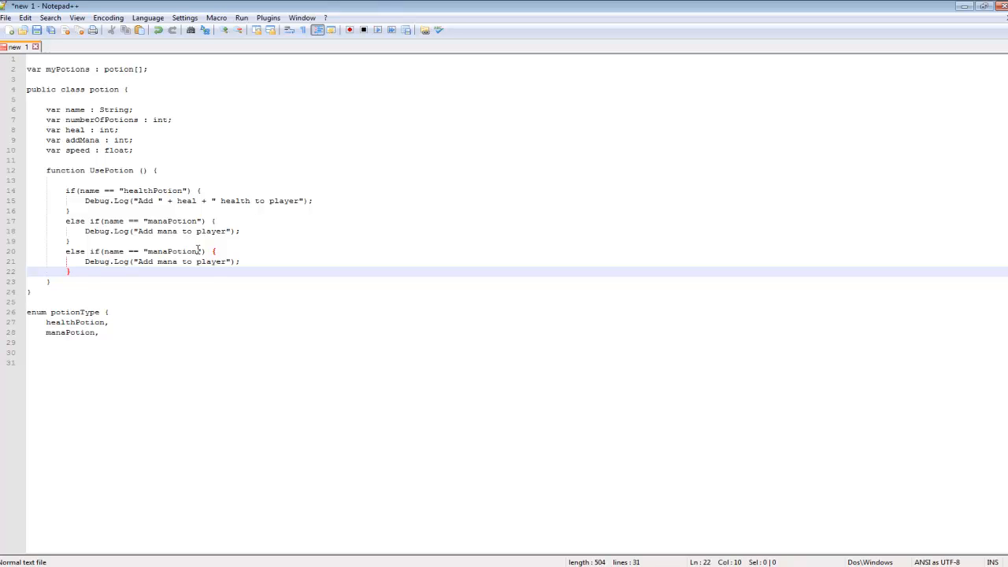
Add speedPotion to the potionType enum and close it with a brace
{"action": "double_click", "coordinate": [157, 251]}
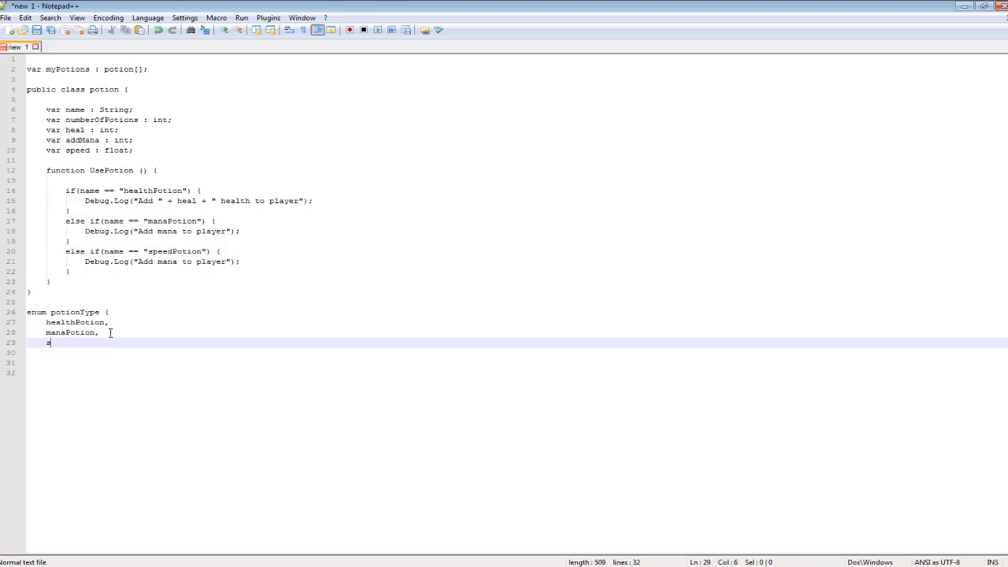
{"action": "type", "text": "speedPoti"}
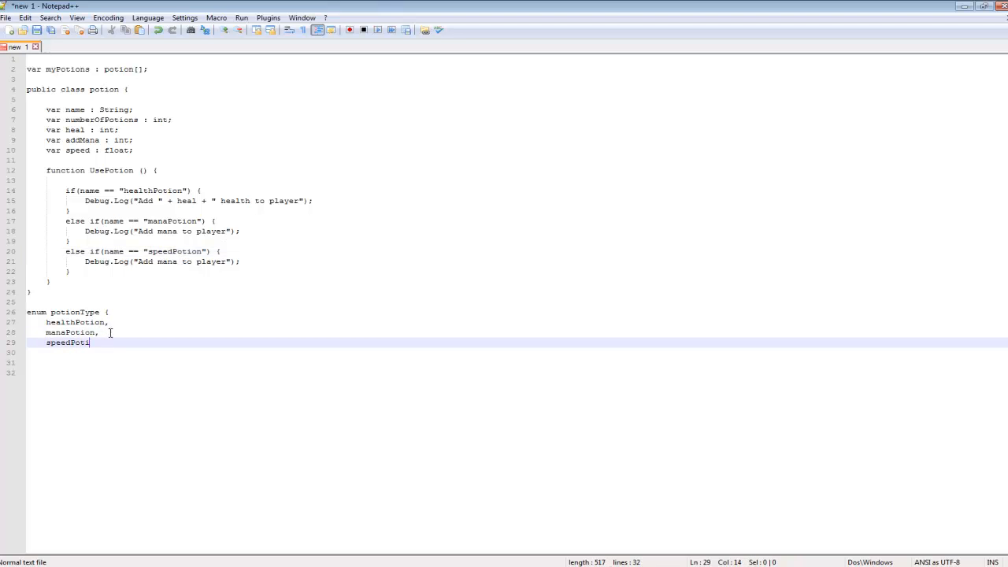
{"action": "type", "text": "on,"}
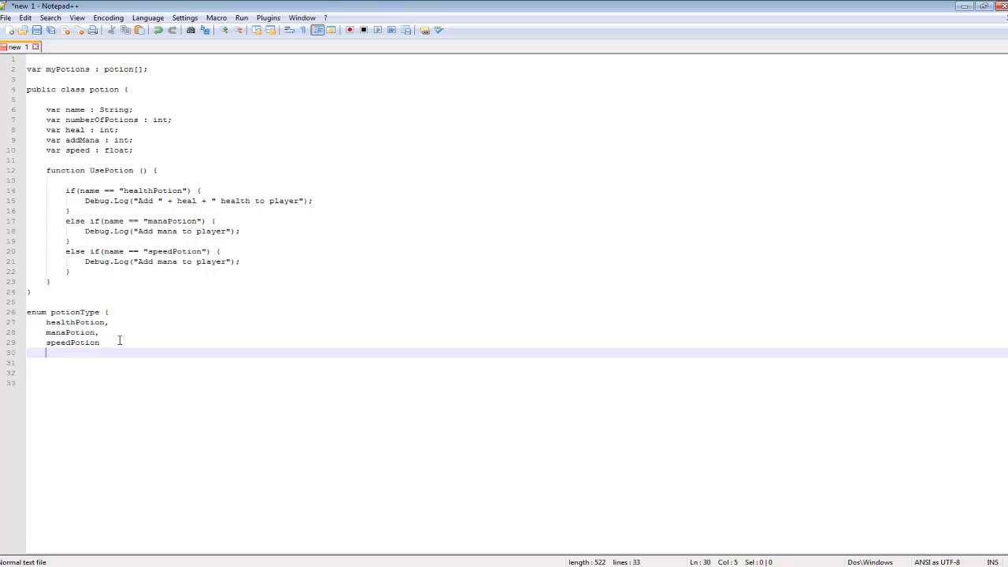
{"action": "type", "text": "}"}
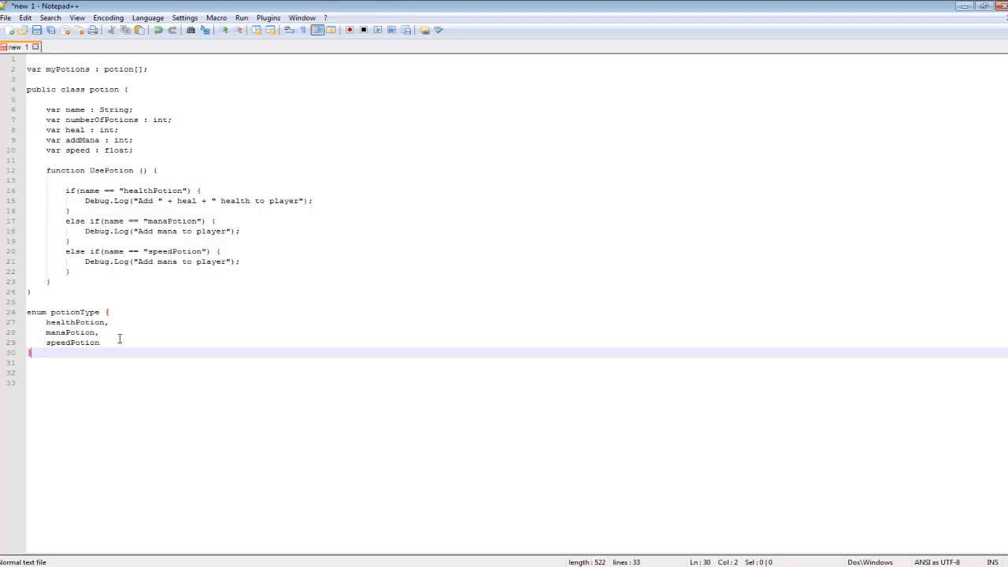
{"action": "left_click", "coordinate": [93, 342]}
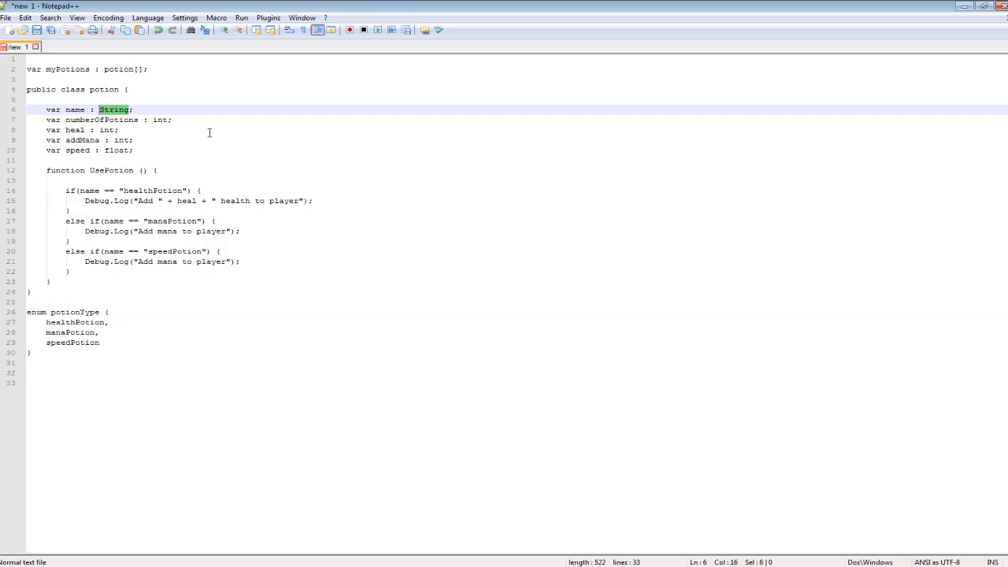
Replace String with potionType on the name variable declaration
{"action": "type", "text": "potionType"}
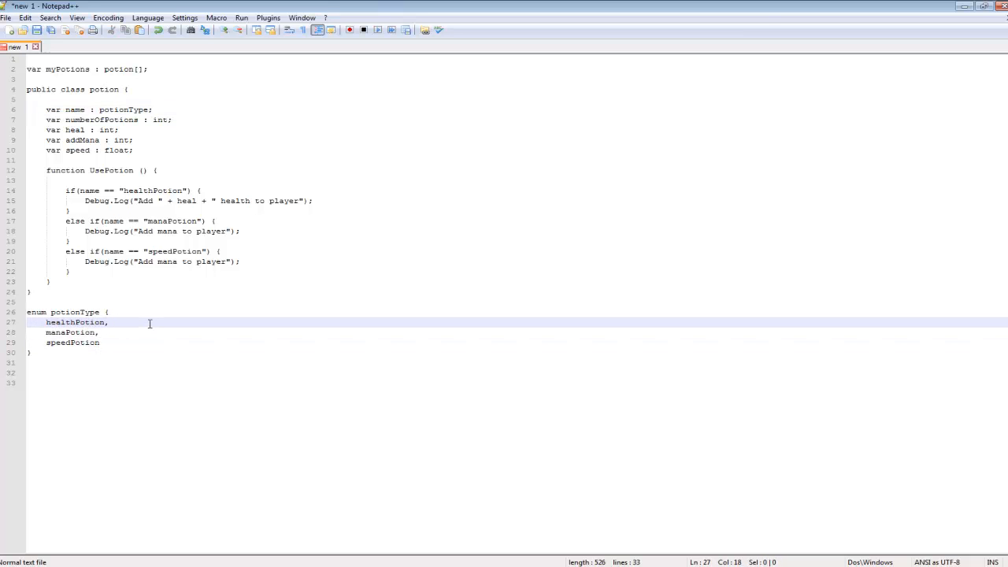
{"action": "mouse_move", "coordinate": [239, 160]}
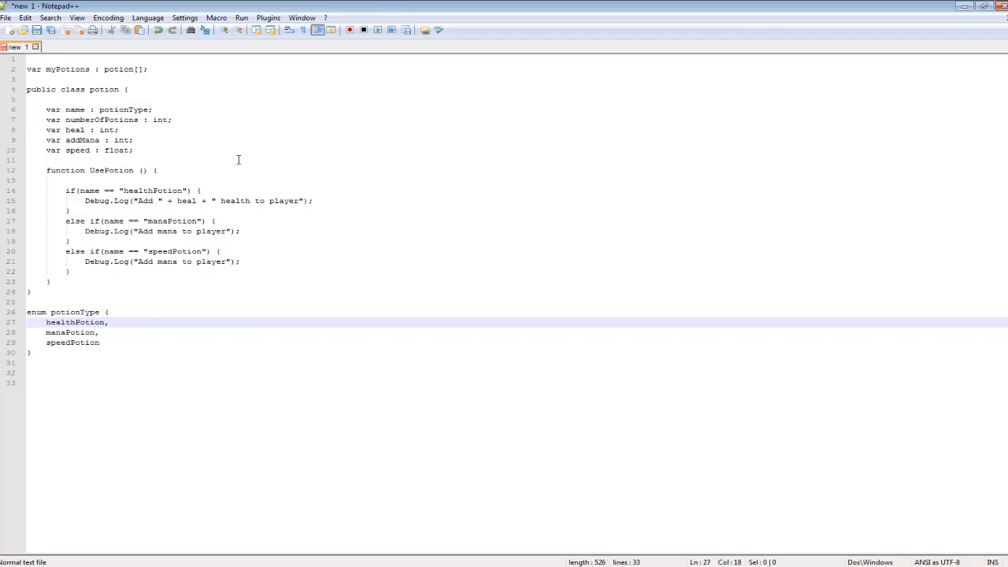
{"action": "double_click", "coordinate": [152, 189]}
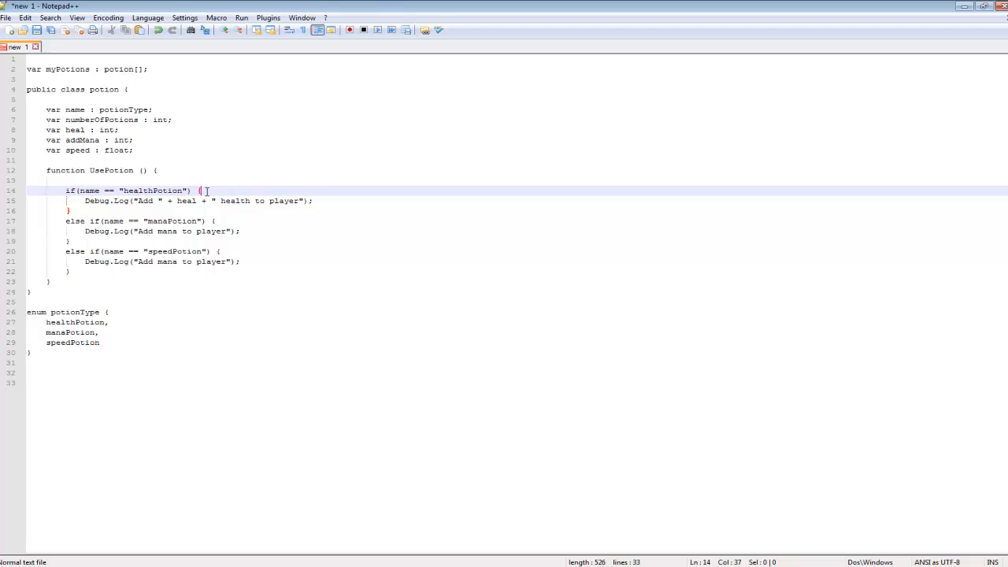
{"action": "mouse_move", "coordinate": [193, 175]}
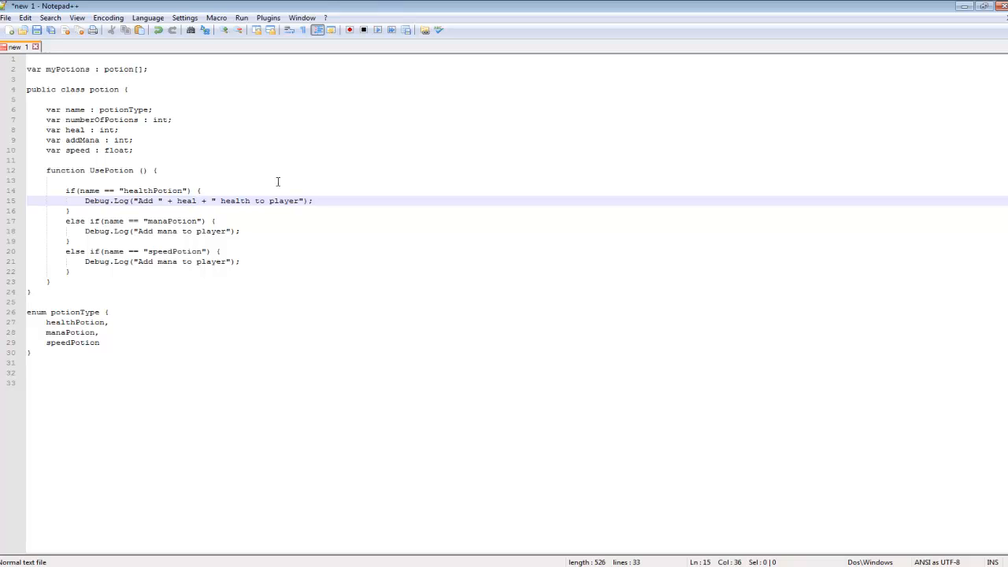
{"action": "mouse_move", "coordinate": [257, 226]}
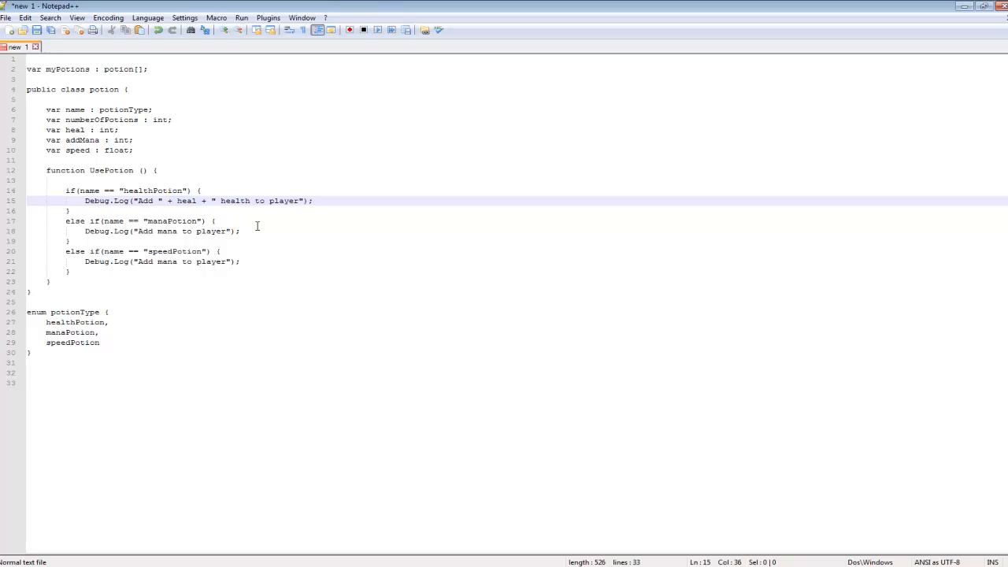
{"action": "mouse_move", "coordinate": [96, 93]}
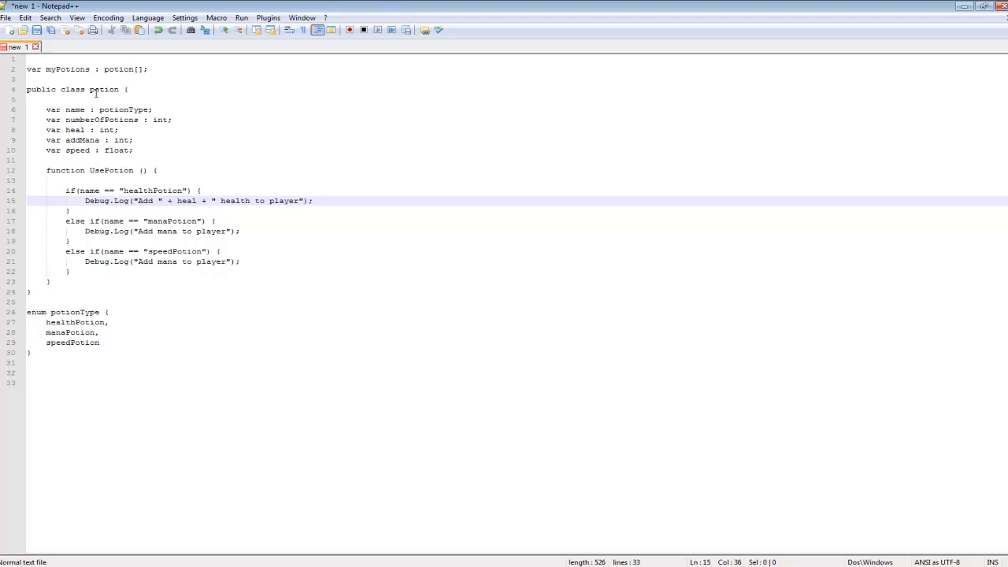
{"action": "mouse_move", "coordinate": [272, 401]}
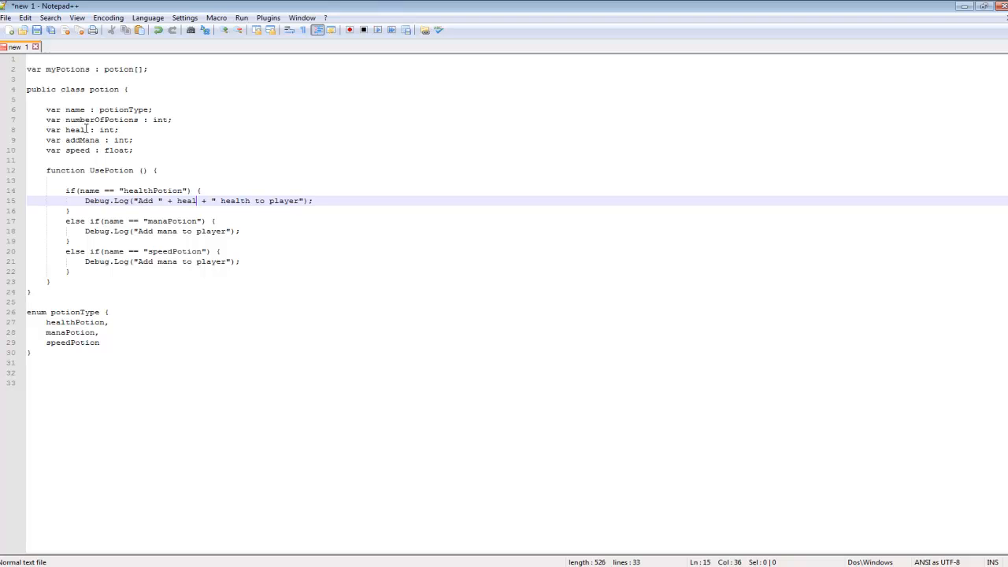
{"action": "mouse_move", "coordinate": [142, 170]}
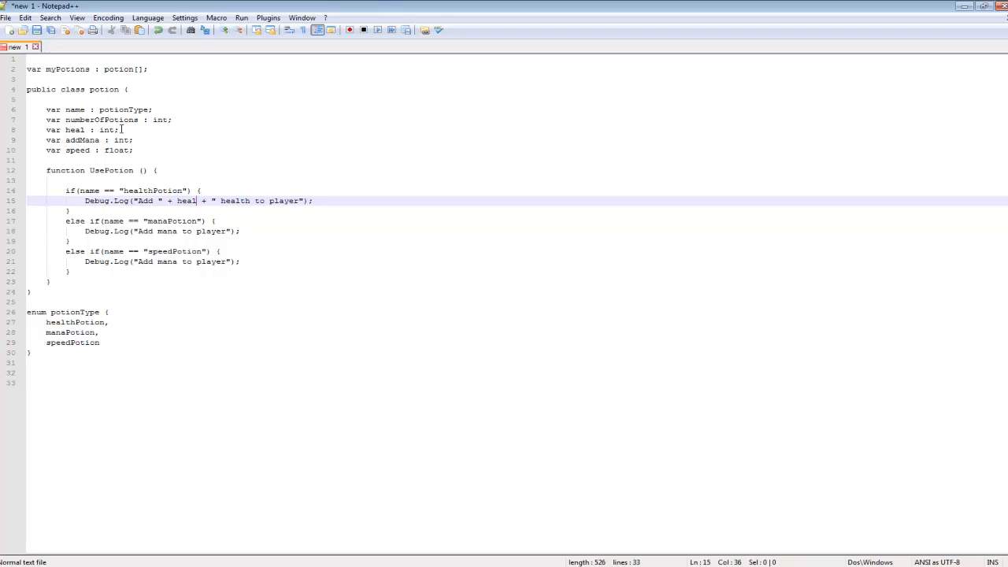
{"action": "mouse_move", "coordinate": [334, 101]}
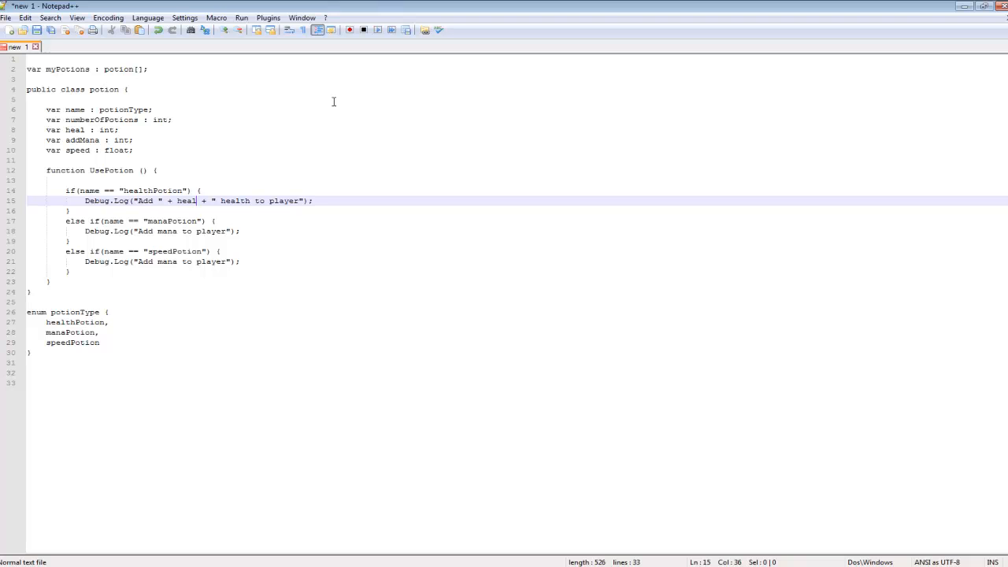
{"action": "mouse_move", "coordinate": [211, 205]}
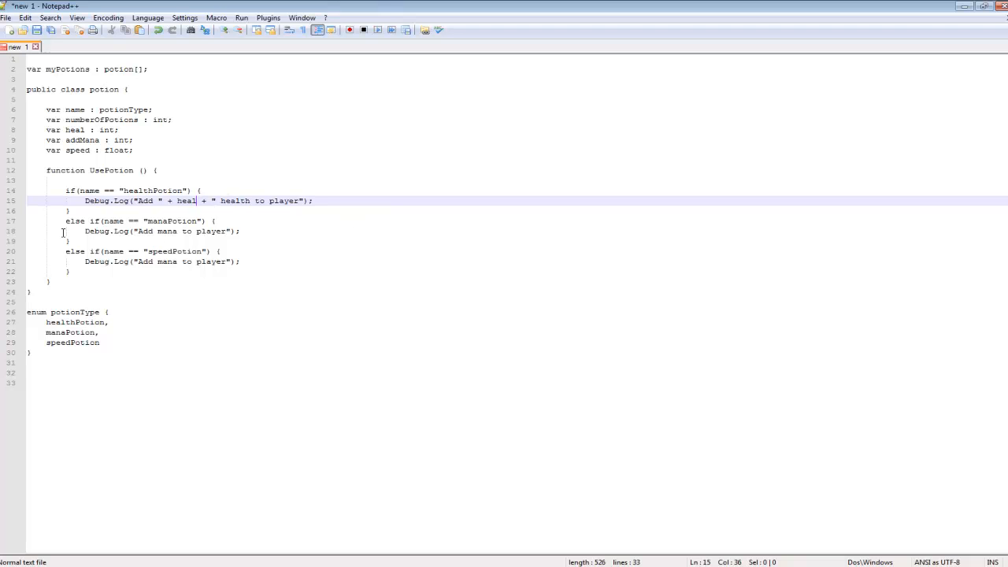
{"action": "mouse_move", "coordinate": [206, 317]}
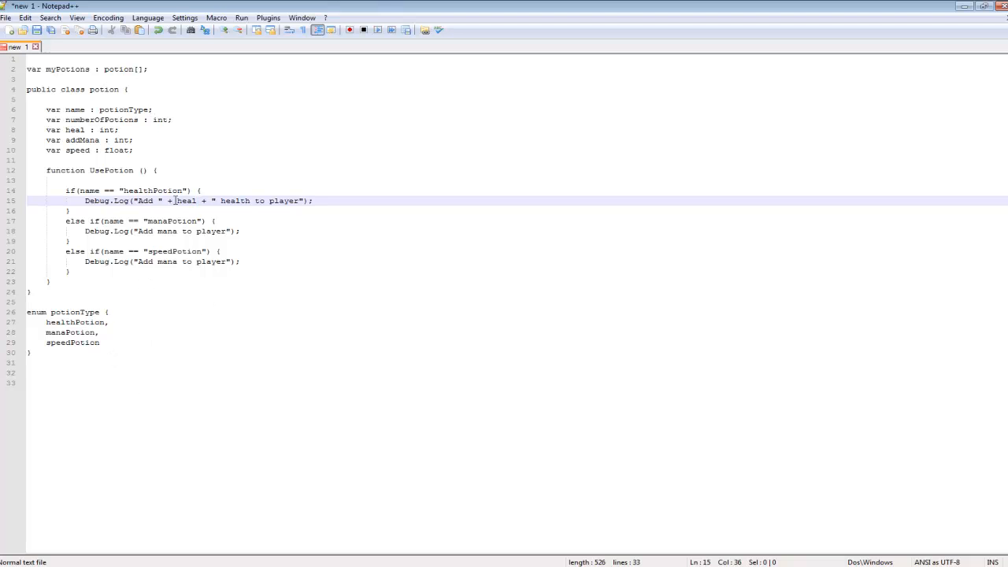
Select all text in the potion script with Ctrl+A
{"action": "double_click", "coordinate": [151, 191]}
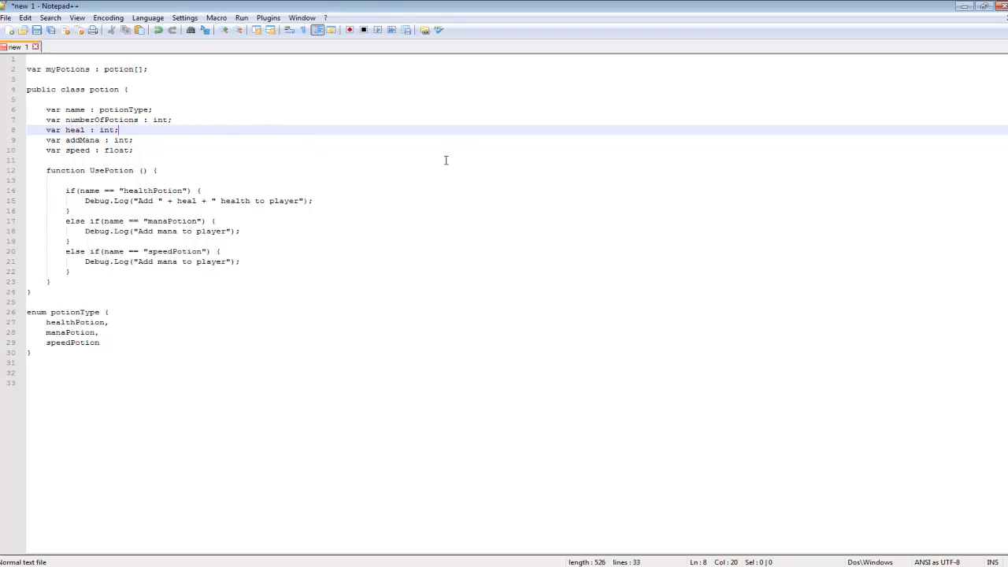
{"action": "mouse_move", "coordinate": [361, 174]}
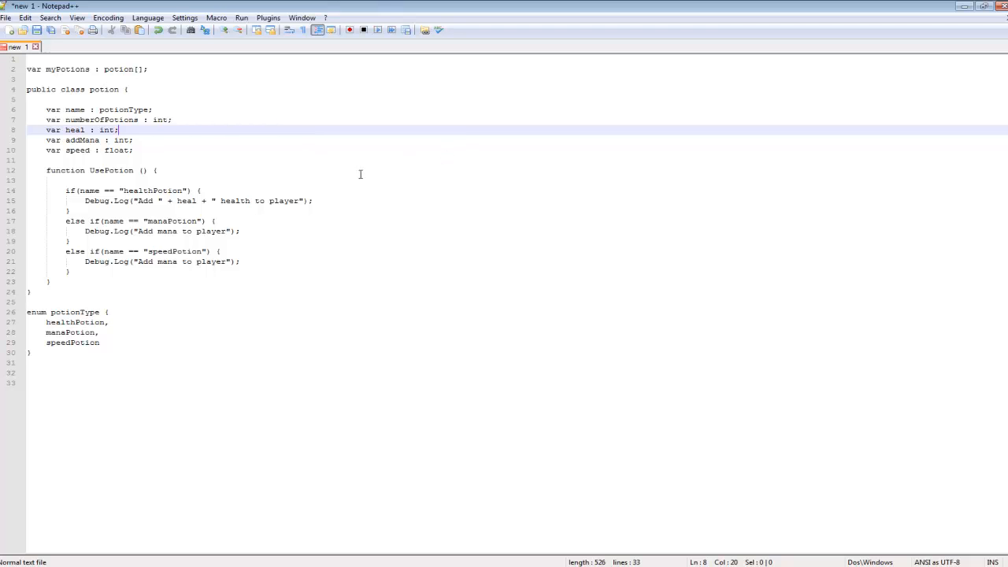
{"action": "mouse_move", "coordinate": [107, 108]}
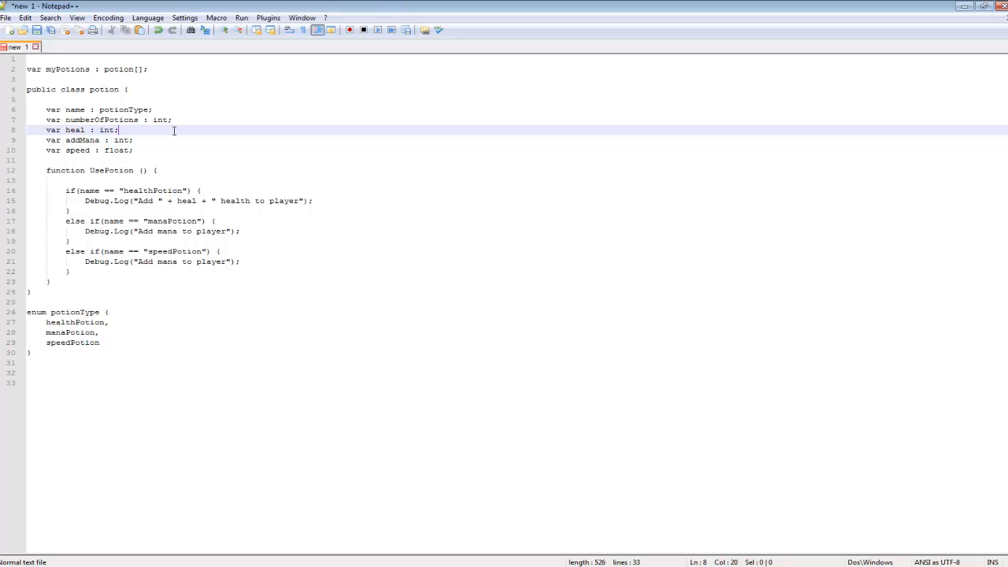
{"action": "mouse_move", "coordinate": [105, 70]}
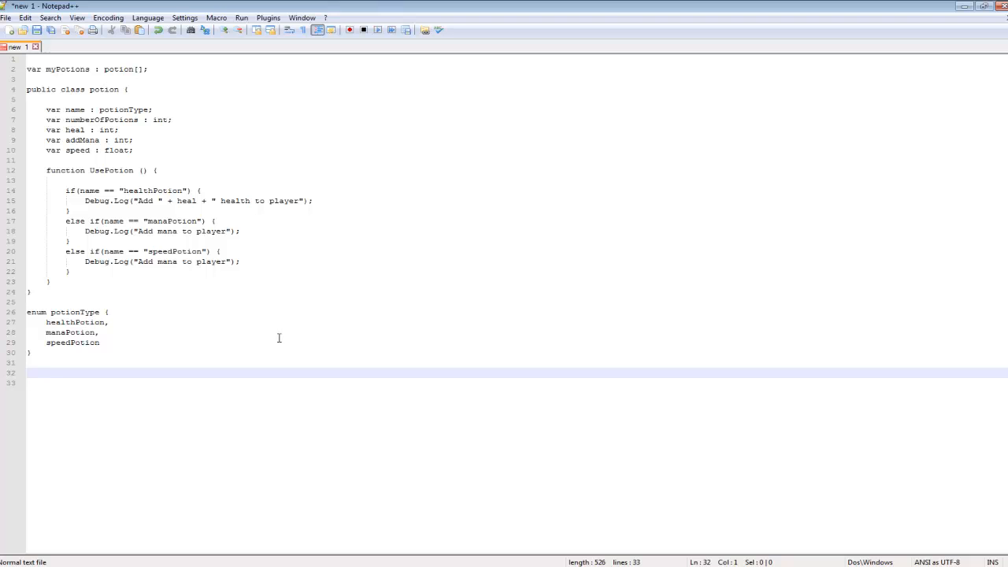
{"action": "mouse_move", "coordinate": [128, 140]}
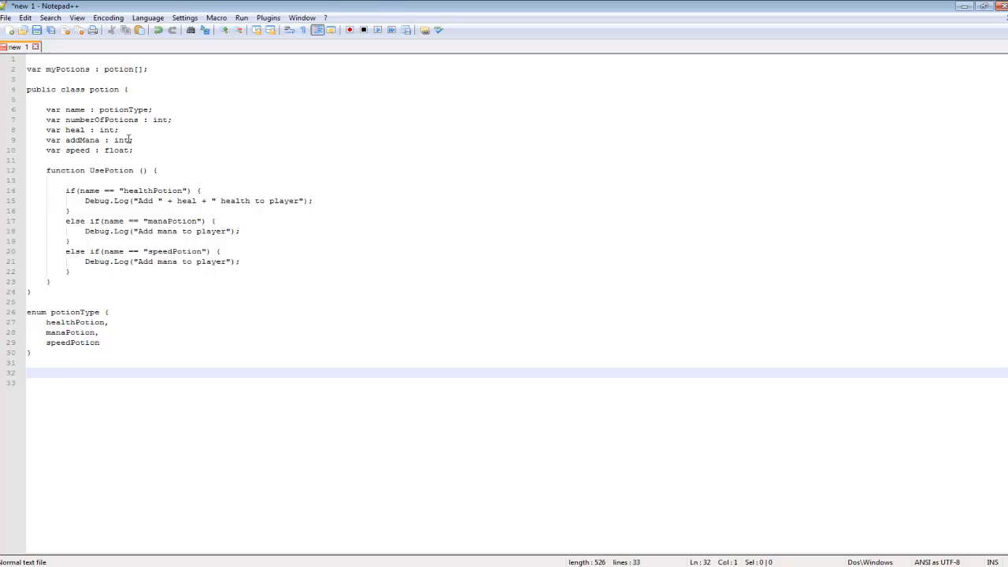
{"action": "mouse_move", "coordinate": [304, 124]}
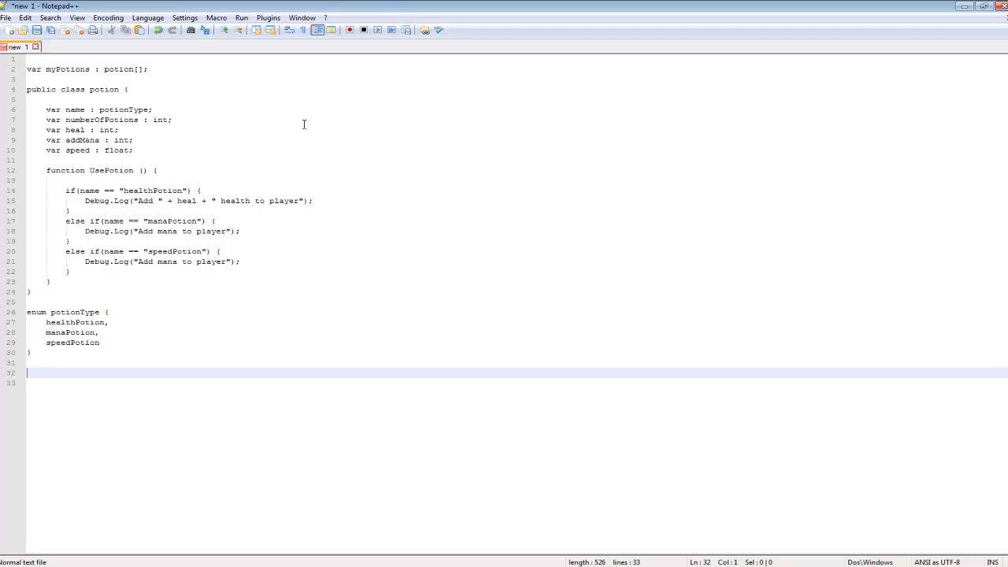
{"action": "mouse_move", "coordinate": [132, 108]}
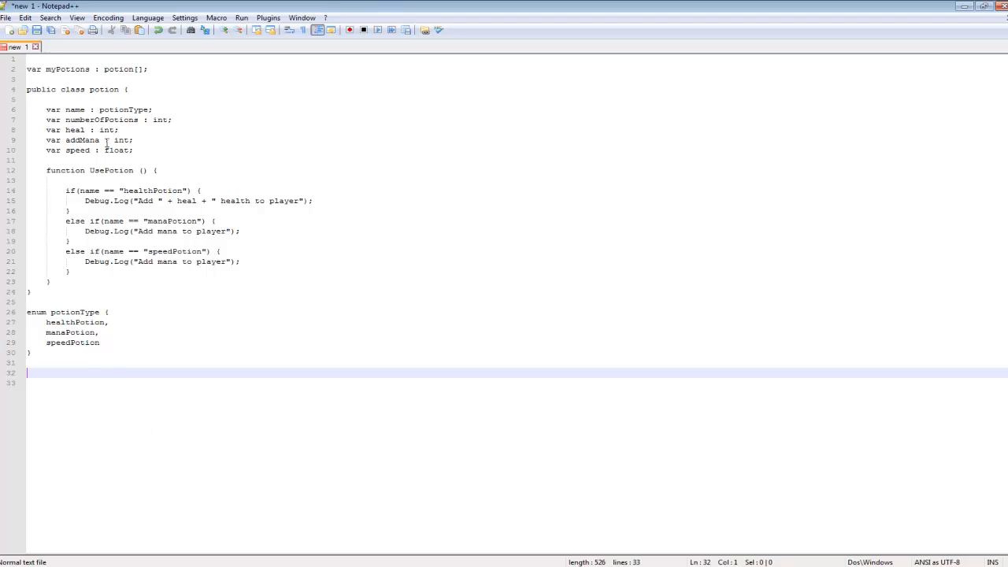
{"action": "mouse_move", "coordinate": [106, 378]}
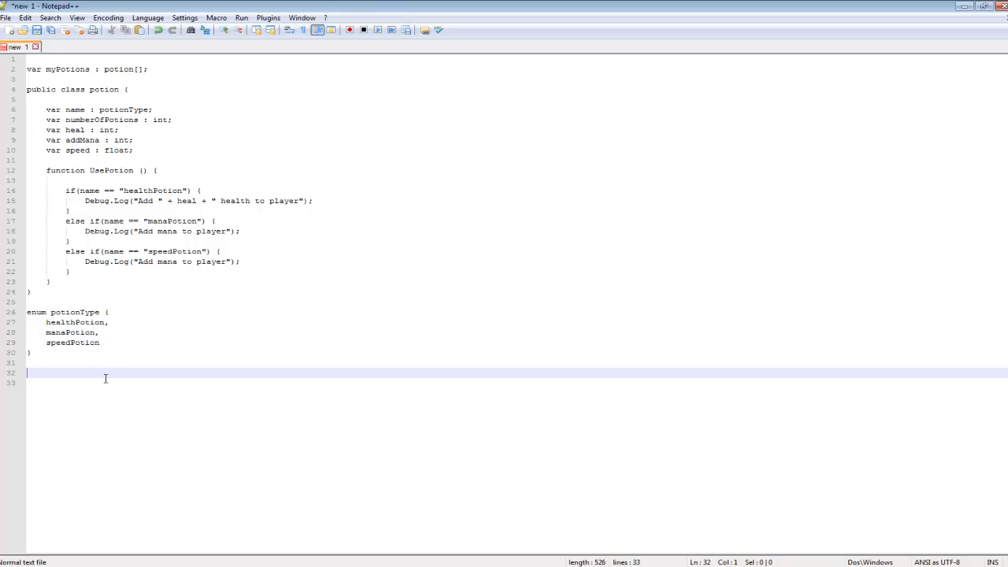
{"action": "key", "text": "ctrl+a"}
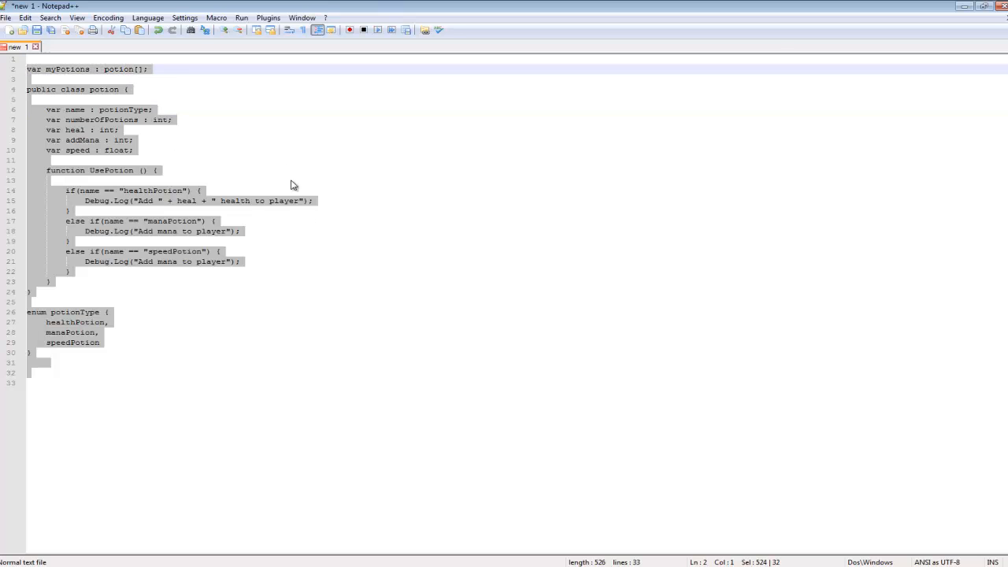